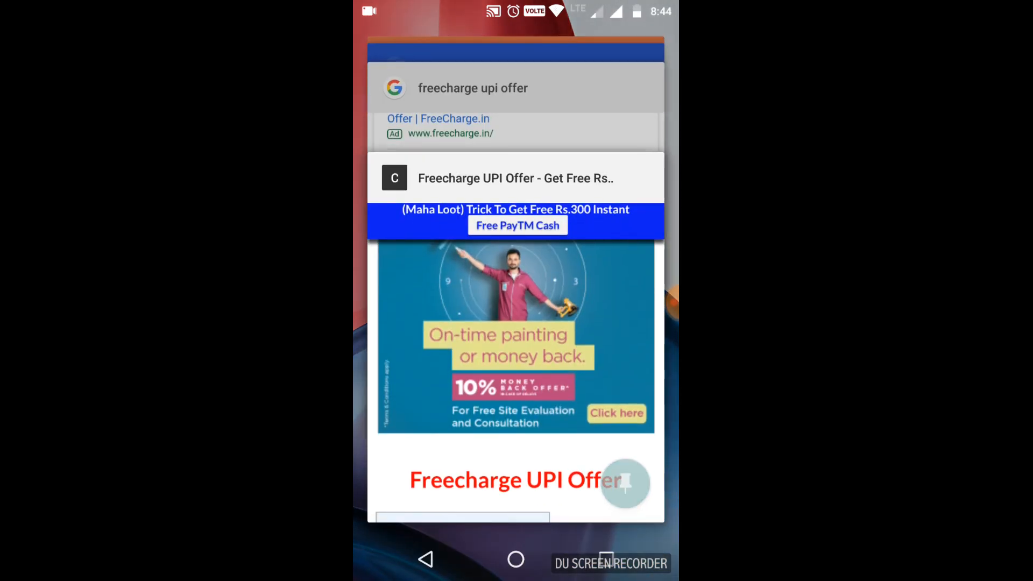
Step: Open the coolztricks Freecharge UPI Offer article and scroll to the Rs.50 cashback details
left_click(515, 178)
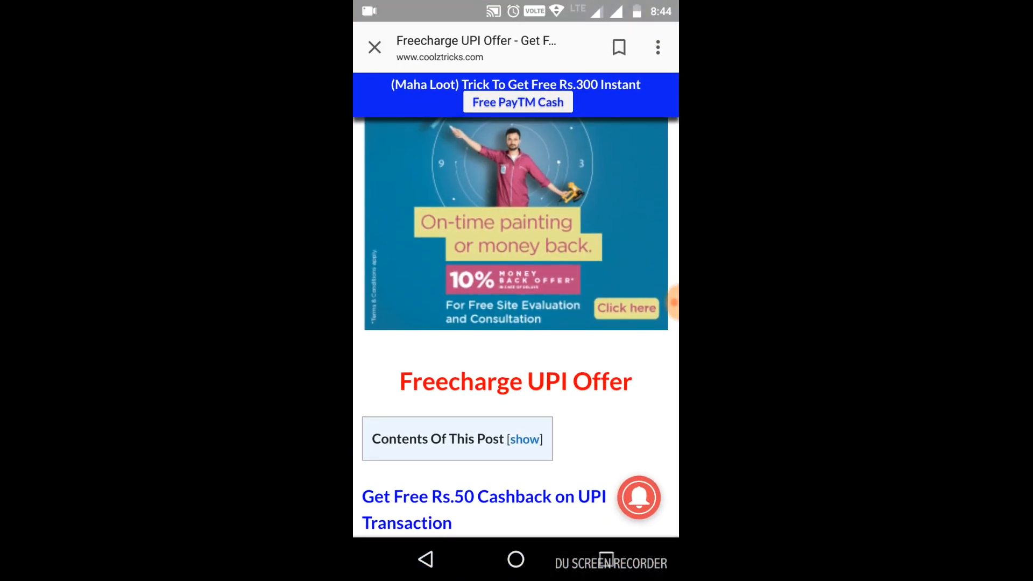
scroll("down", 3)
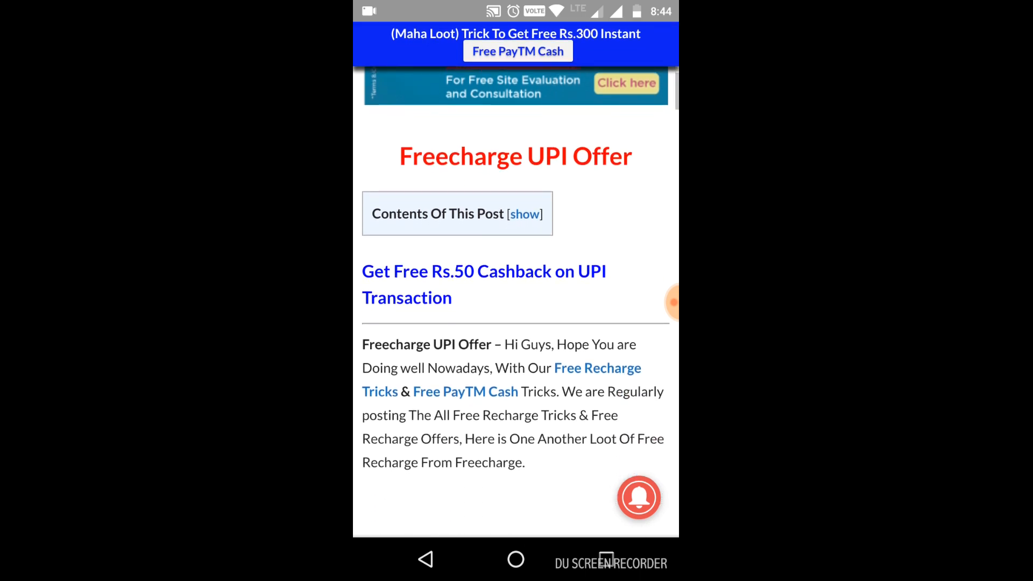
scroll("up", 3)
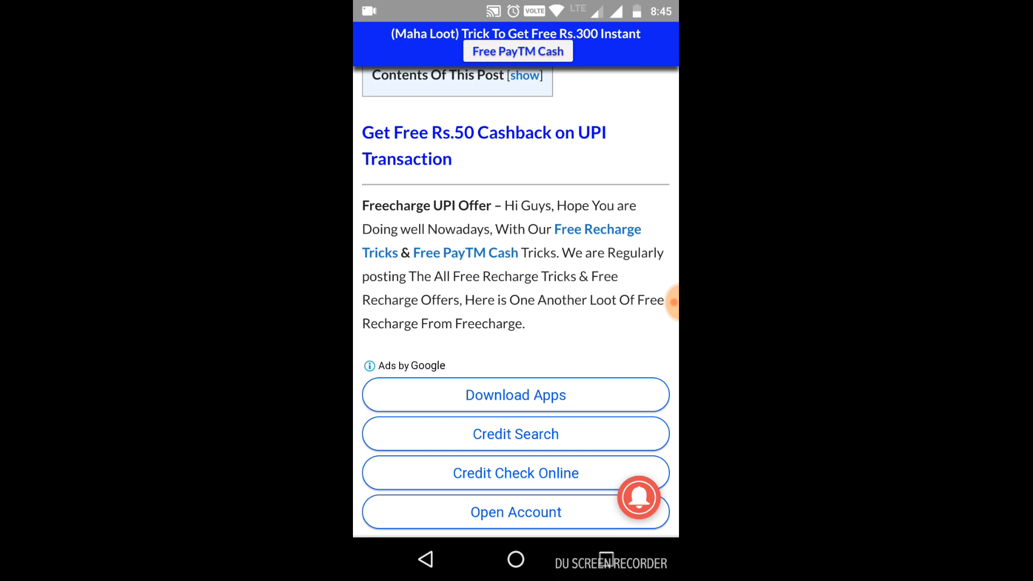
scroll("down", 3)
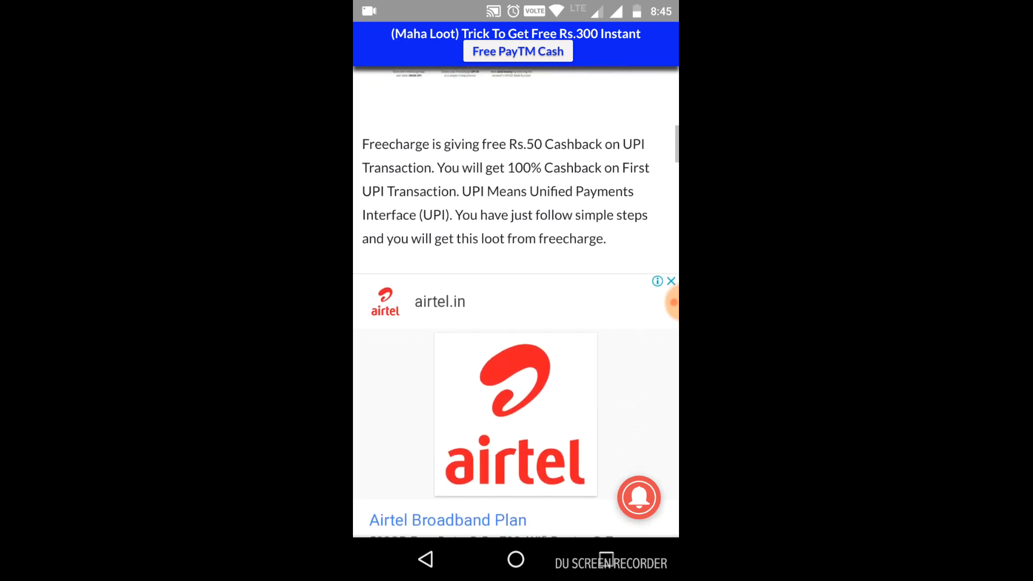
scroll("up", 3)
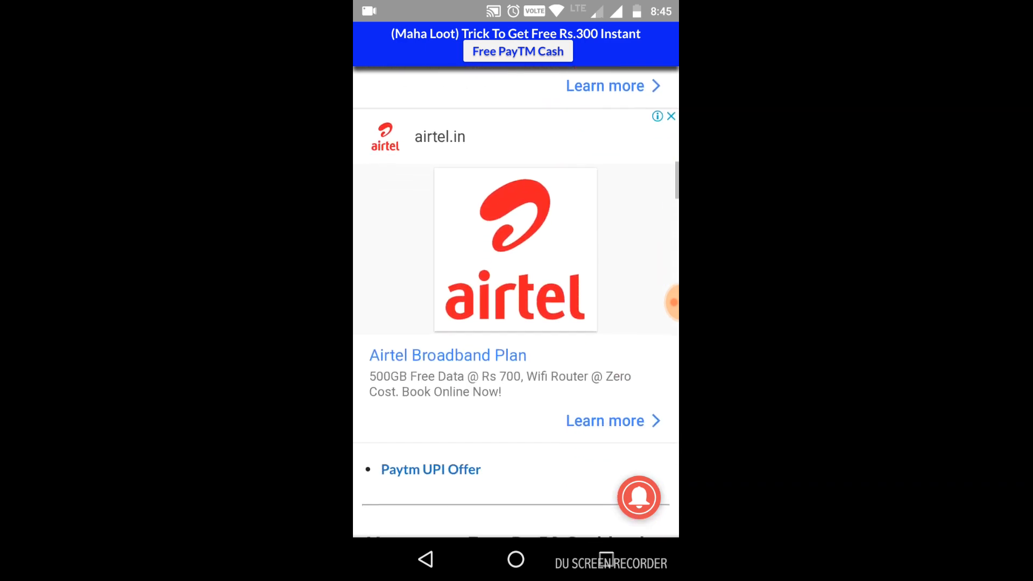
Step: Read the six 'How to get Free Rs.50 Cashback' steps and the Terms and Conditions
scroll("up", 3)
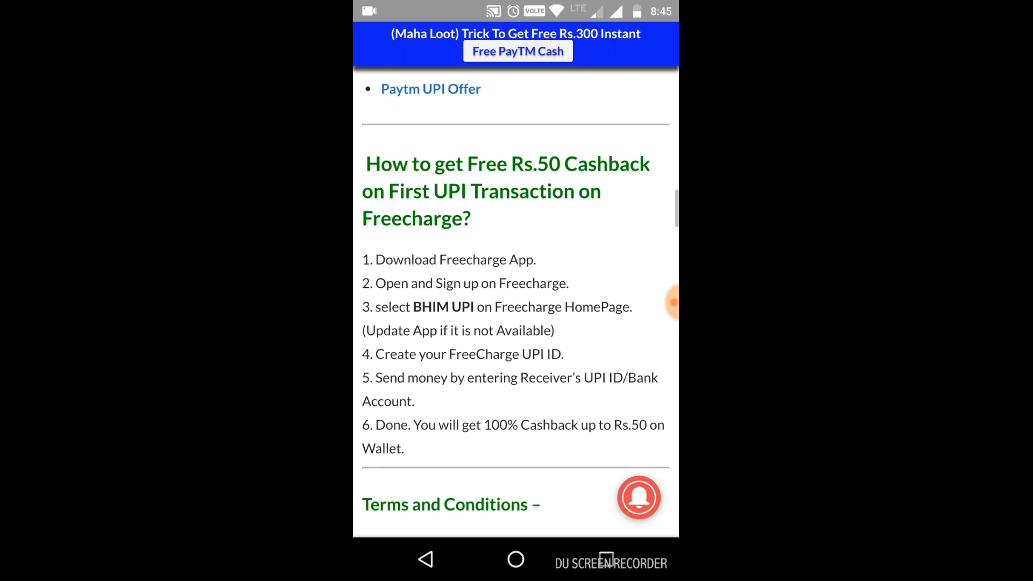
scroll("down", 3)
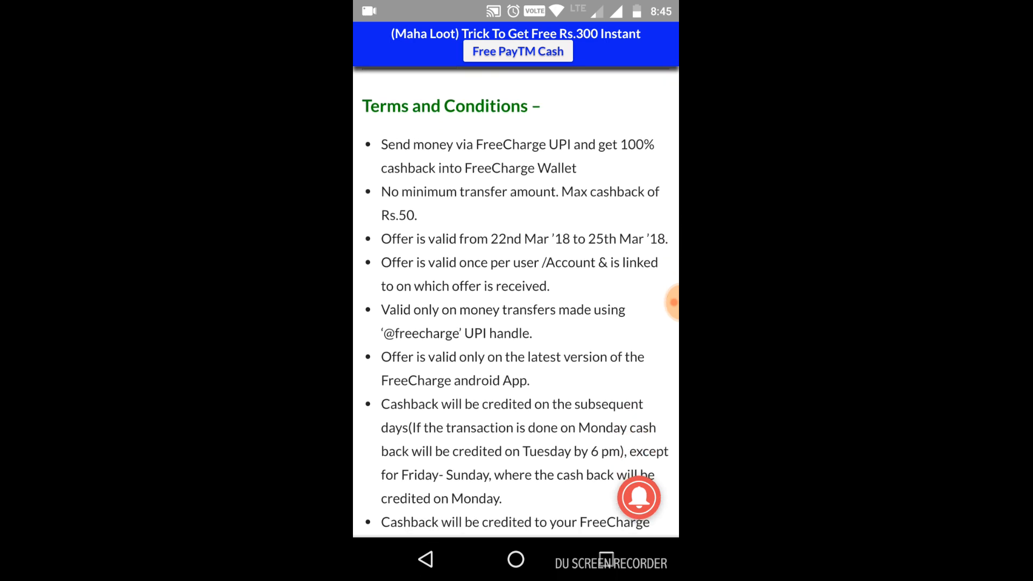
scroll("up", 3)
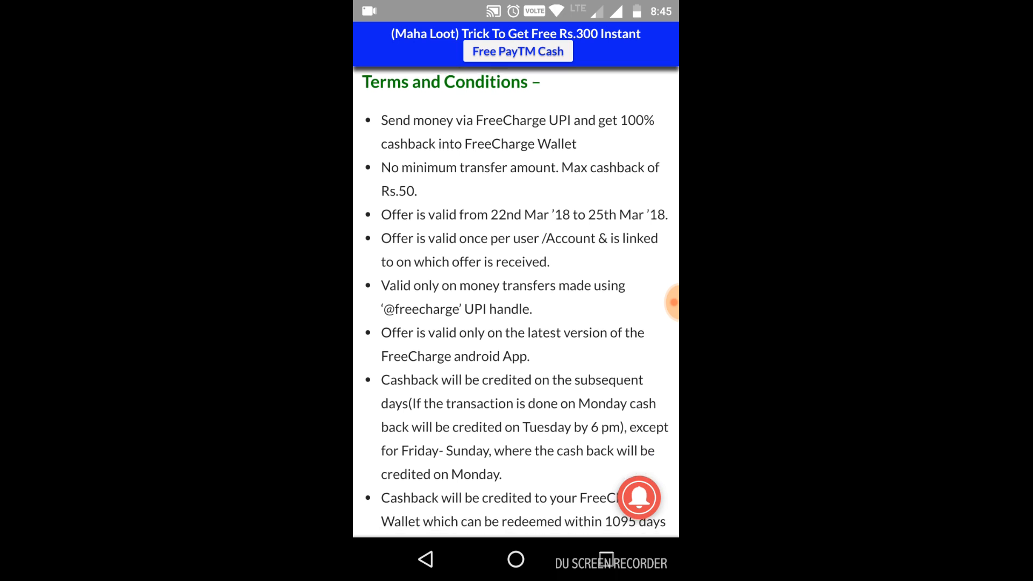
scroll("down", 3)
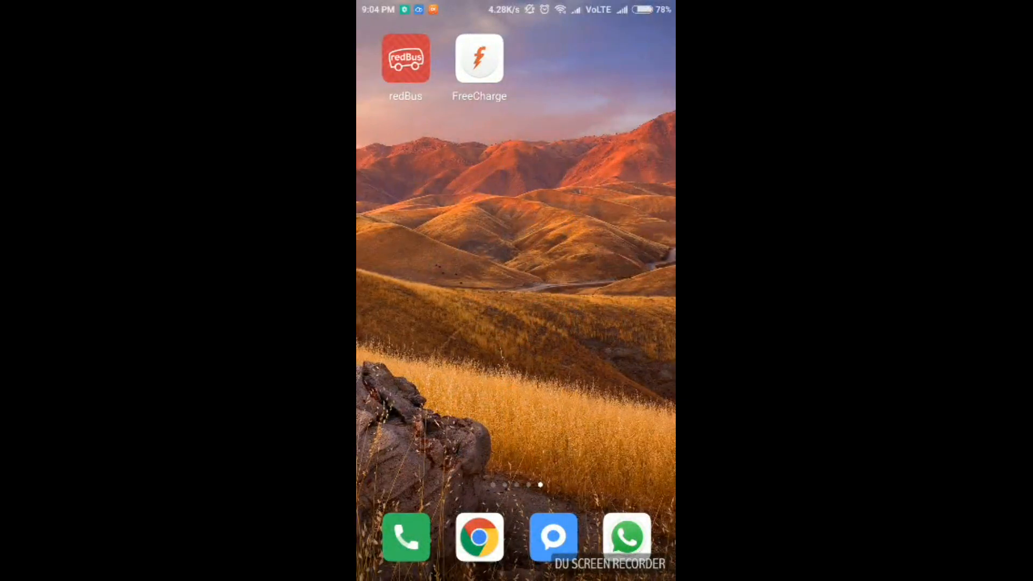
Step: Start BHIM UPI setup in FreeCharge, verify the mobile number, and search banks for 'unio'
left_click(479, 59)
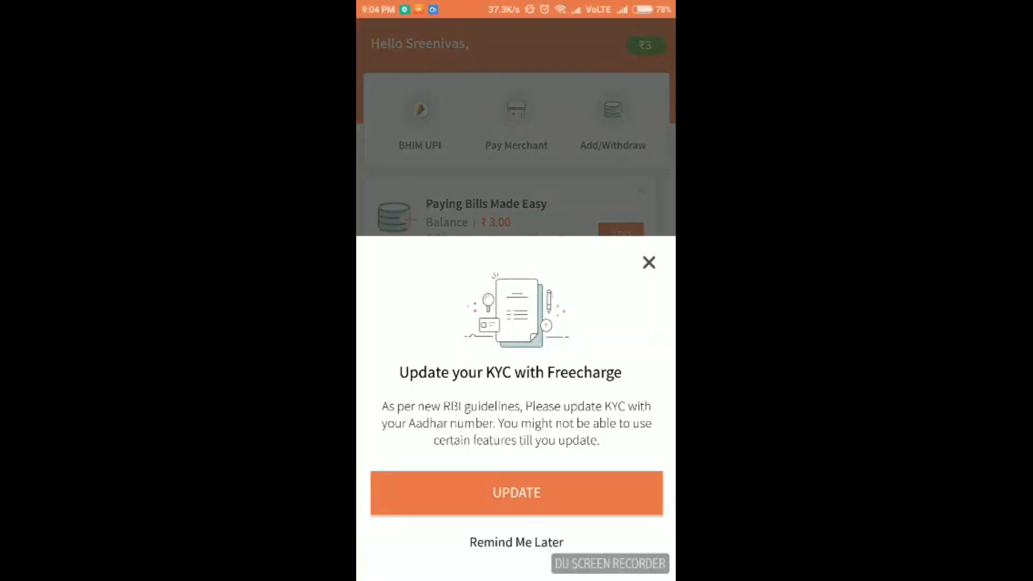
left_click(517, 493)
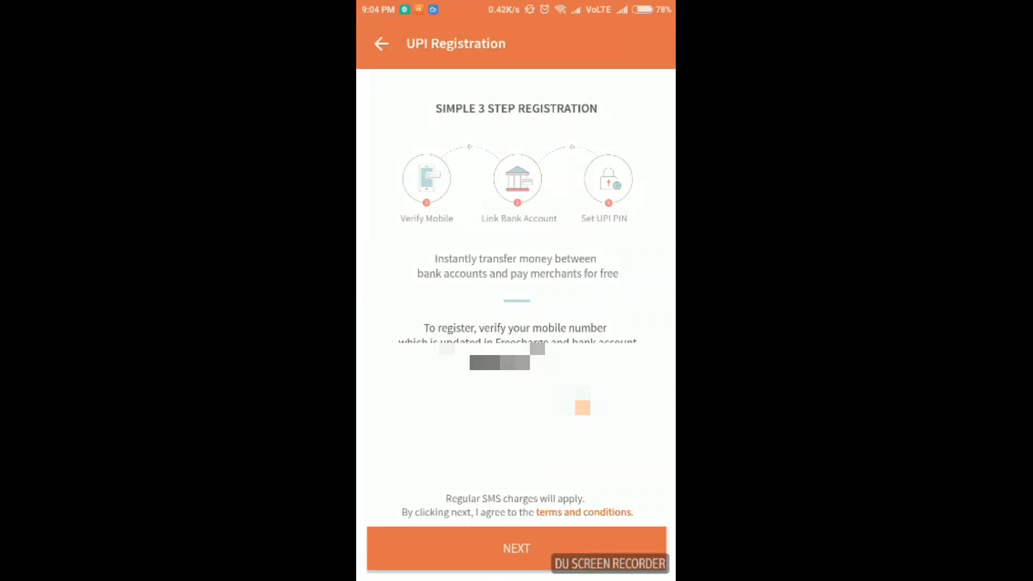
left_click(516, 548)
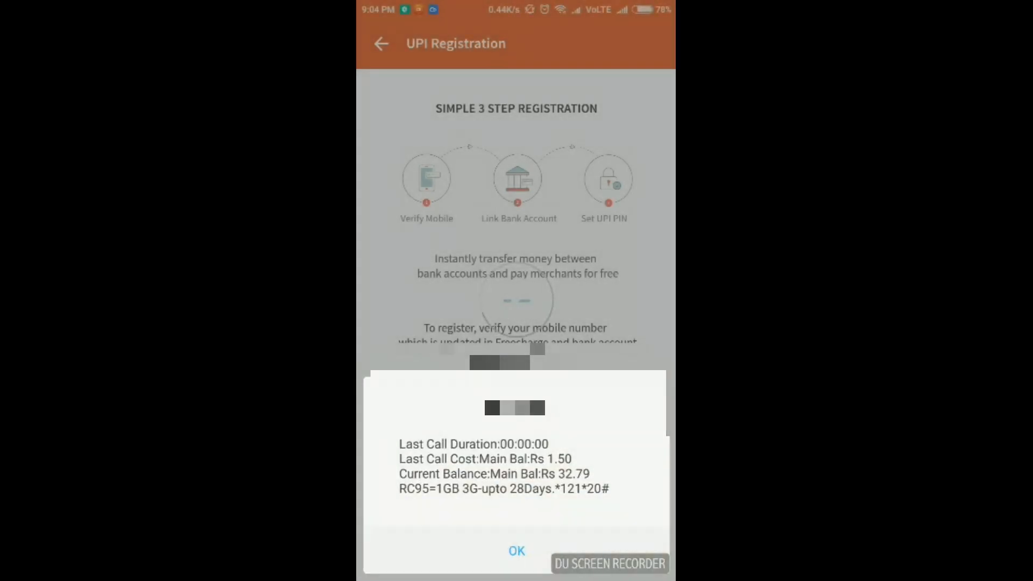
left_click(516, 551)
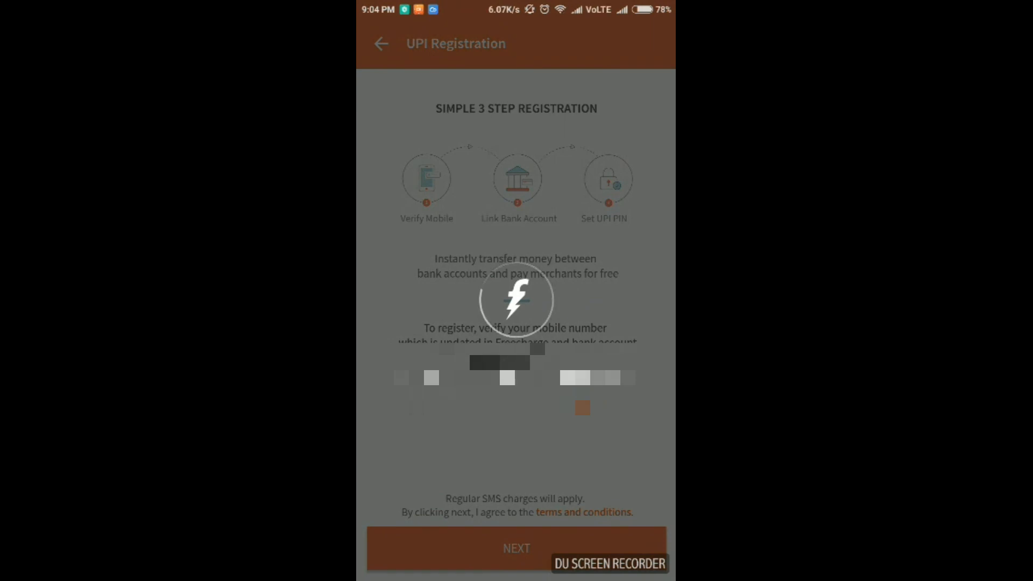
left_click(516, 548)
type("unio")
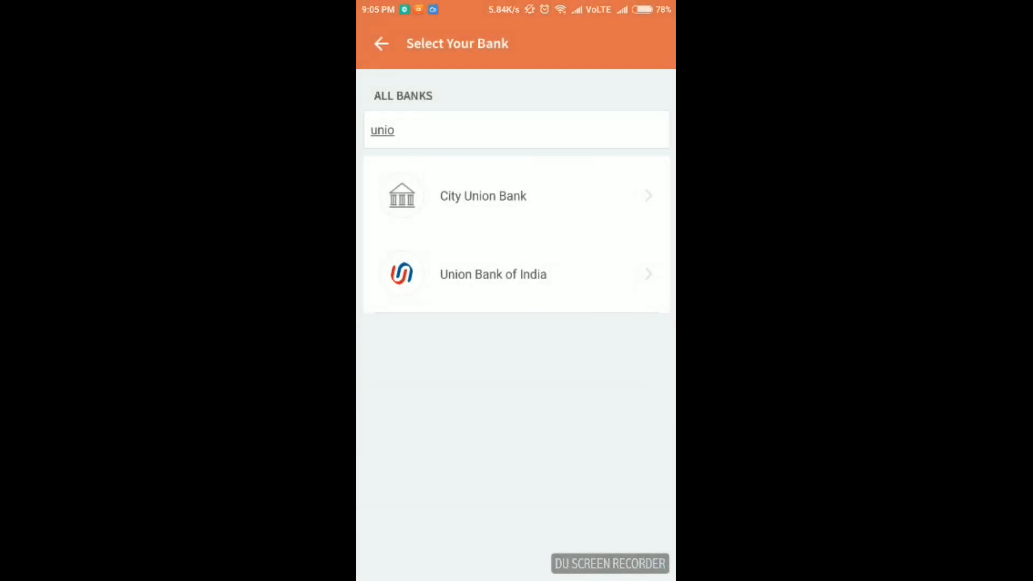
Step: Link the Union Bank of India account and submit the recipient's UPI ID for verification
left_click(493, 274)
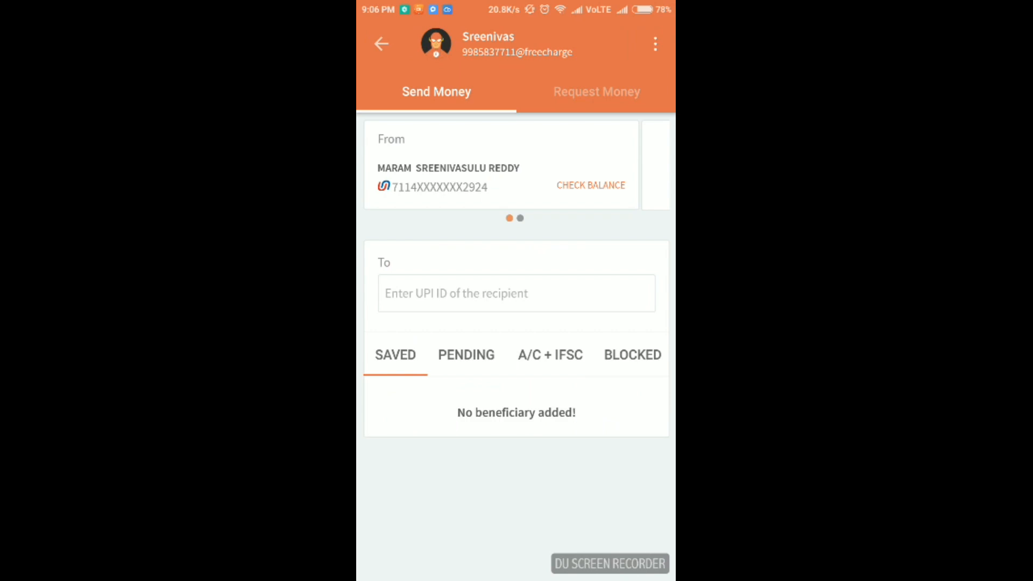
left_click(516, 293)
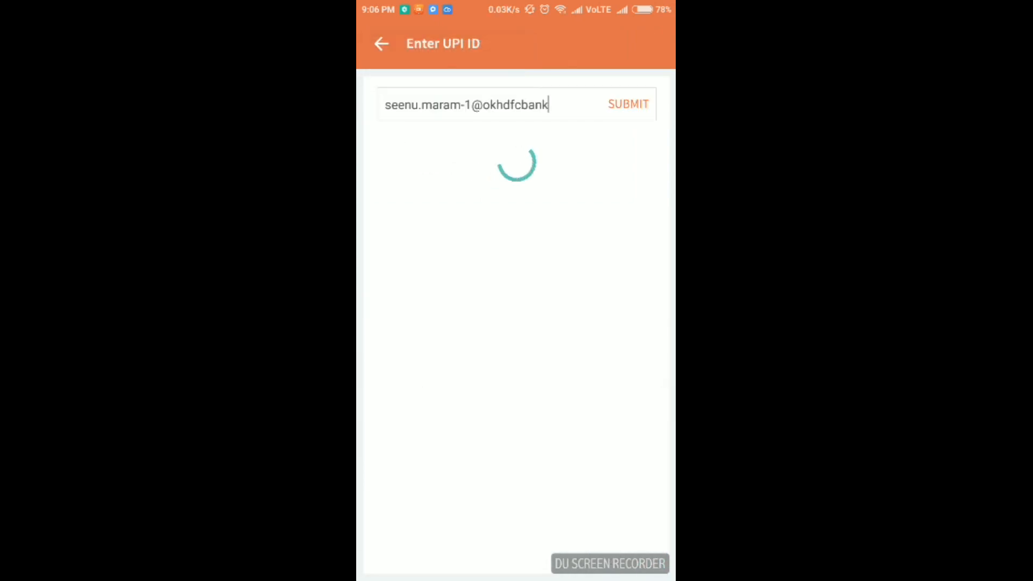
left_click(628, 104)
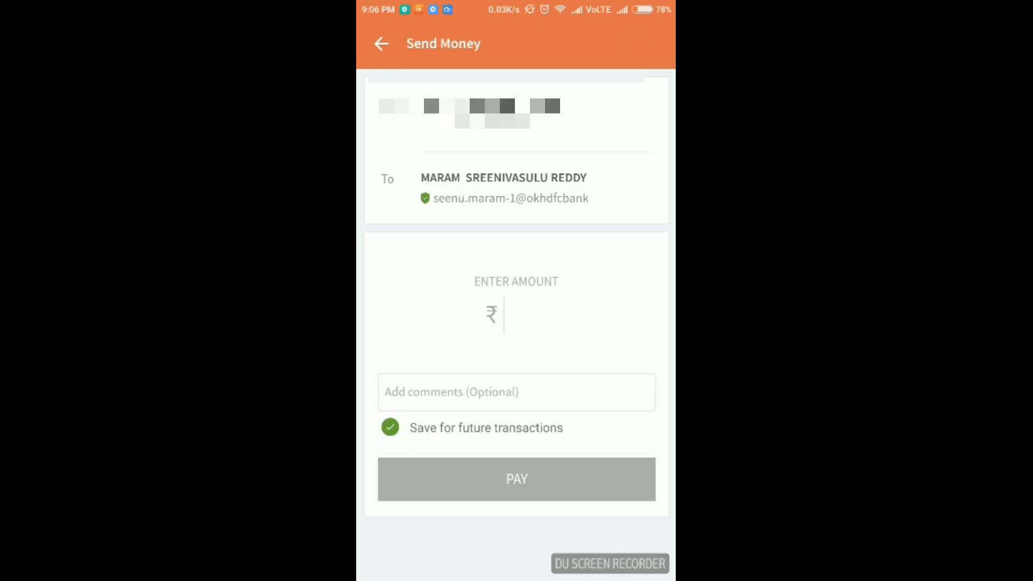
Step: Enter ₹50 as the payment amount and send it with Pay
left_click(516, 315)
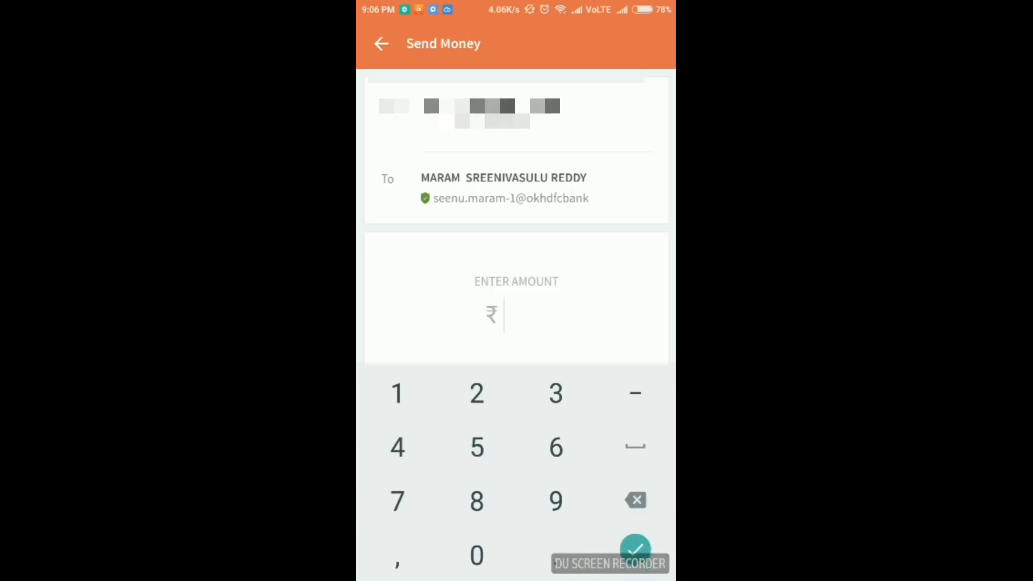
left_click(476, 447)
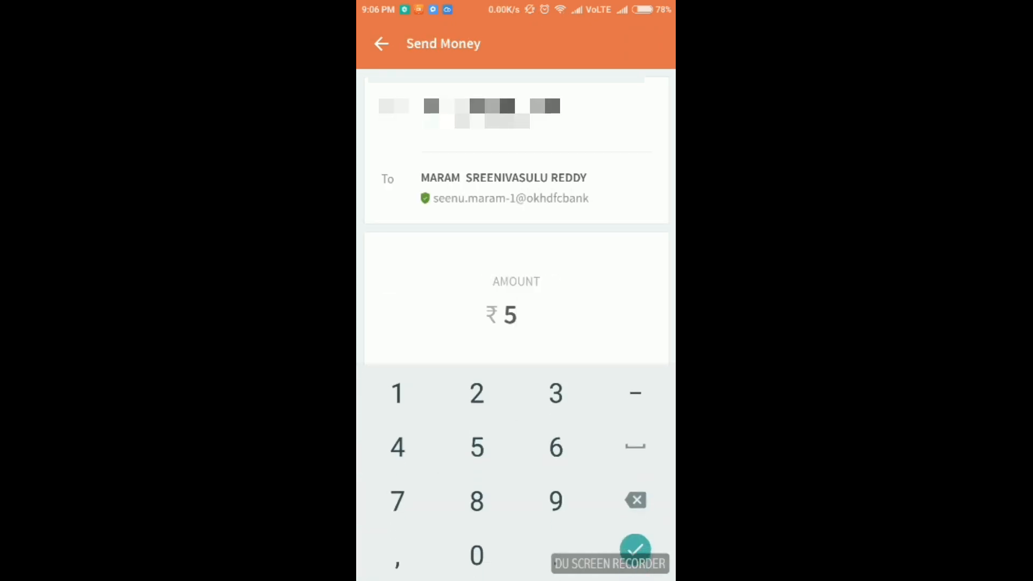
left_click(476, 555)
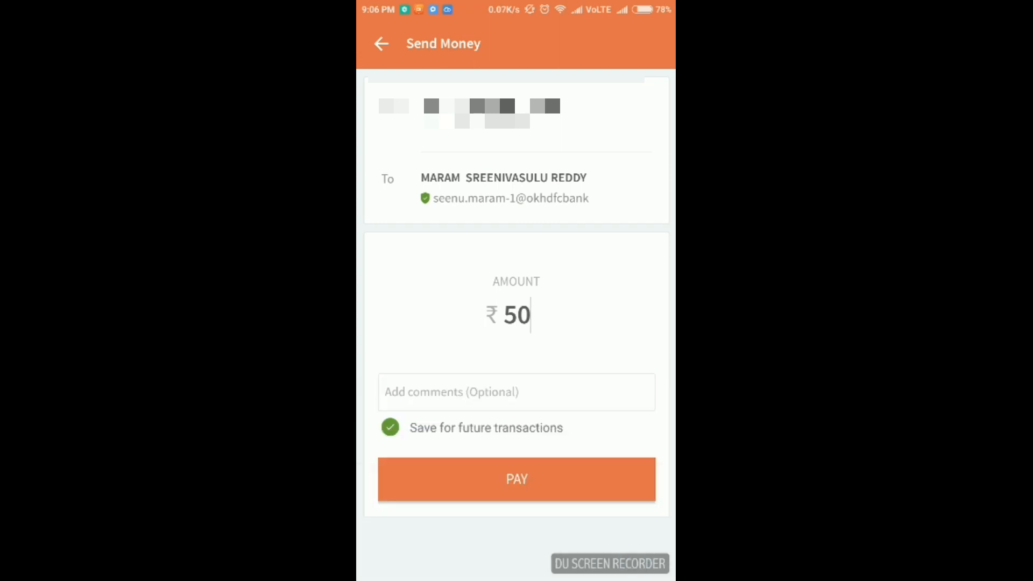
left_click(516, 478)
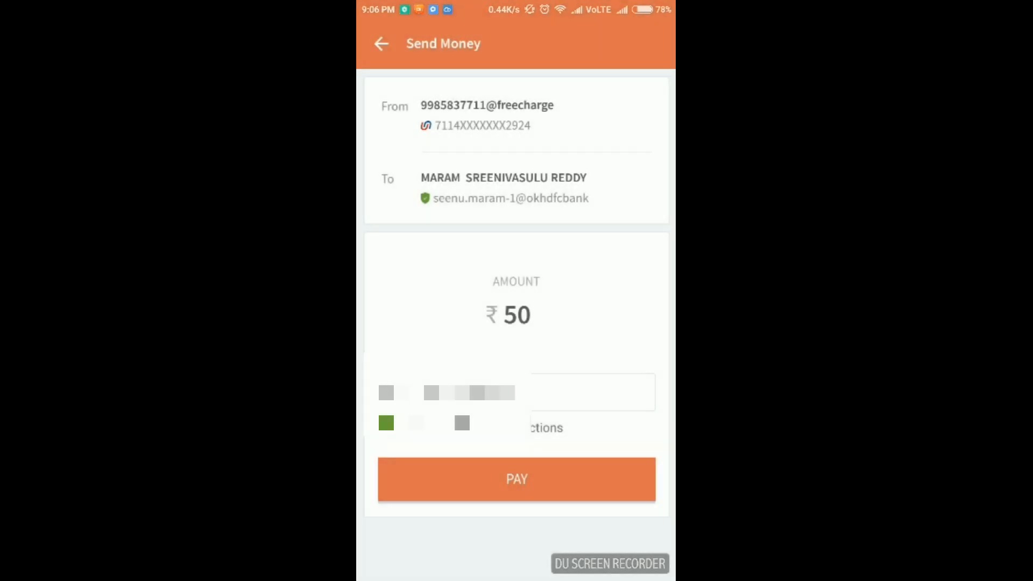
Step: Confirm the ₹50 payment authorization and return home from the success screen
left_click(516, 478)
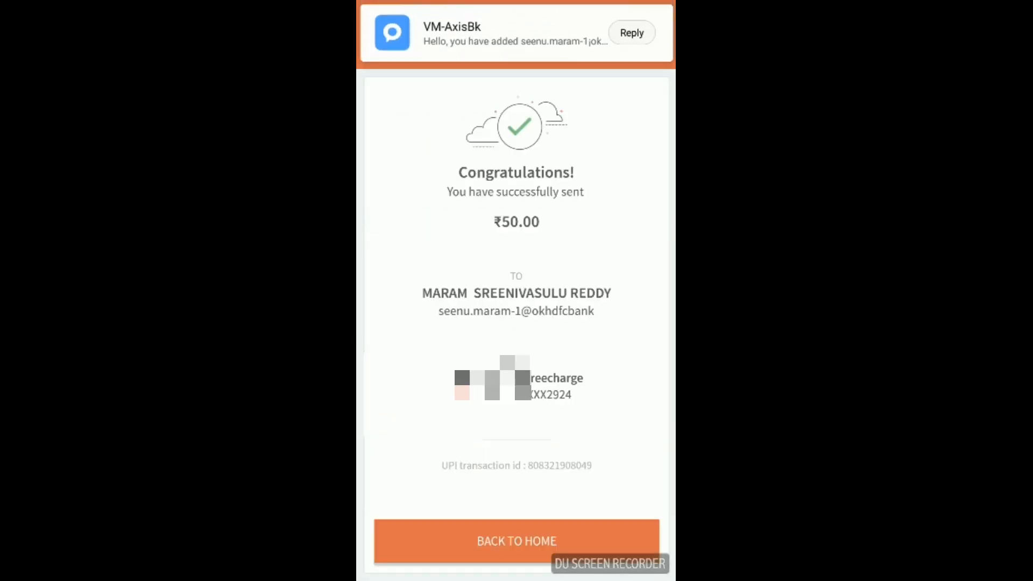
left_click(516, 540)
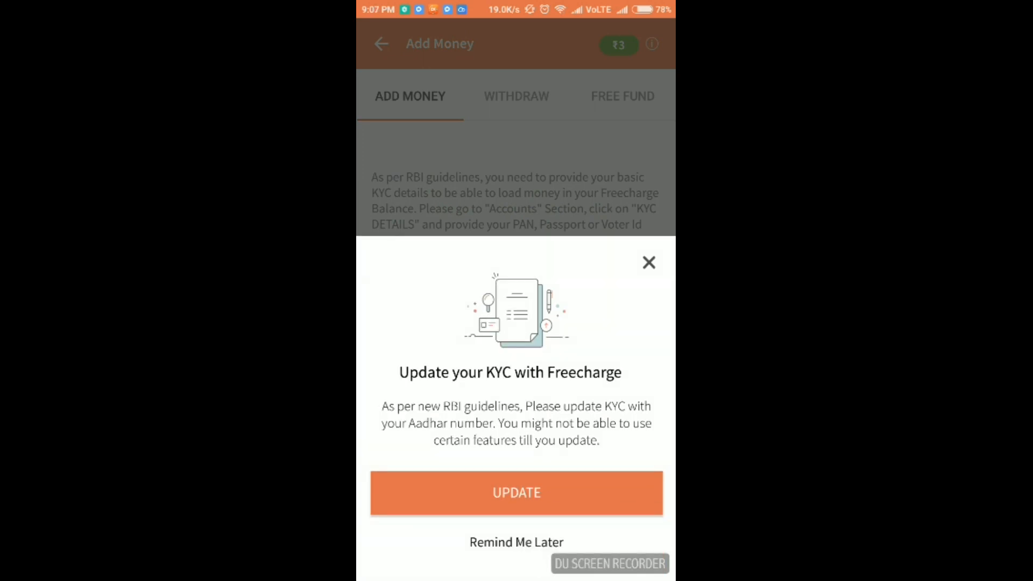
Step: Dismiss the KYC reminder, view the ₹0 wallet and ₹3 voucher balance, then exit FreeCharge
left_click(648, 262)
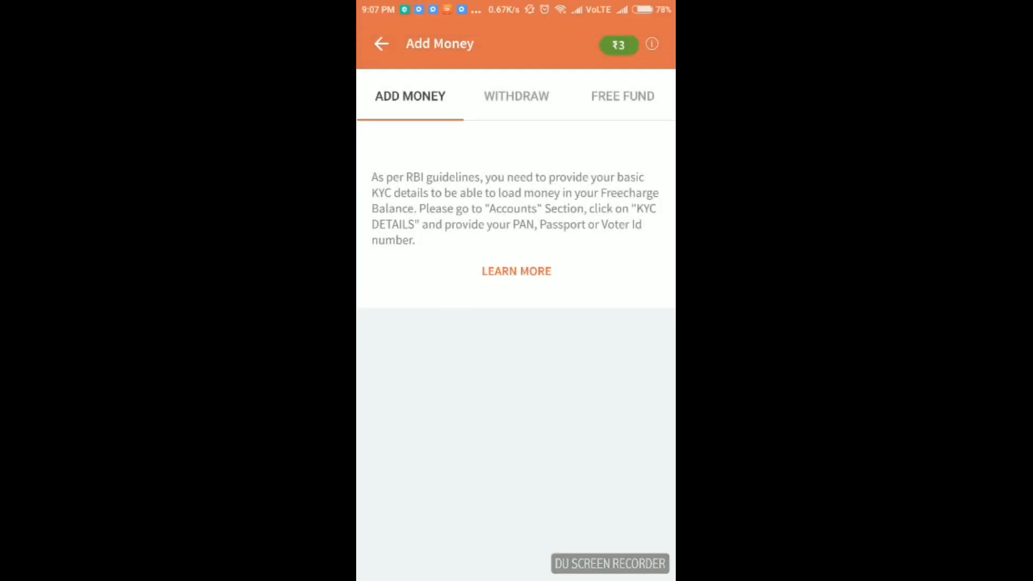
left_click(619, 45)
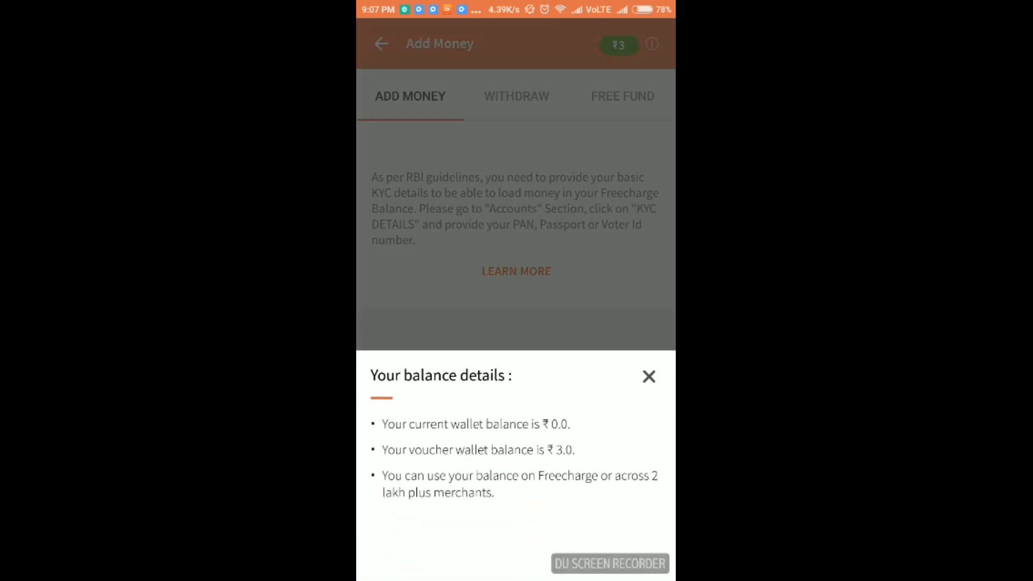
left_click(648, 376)
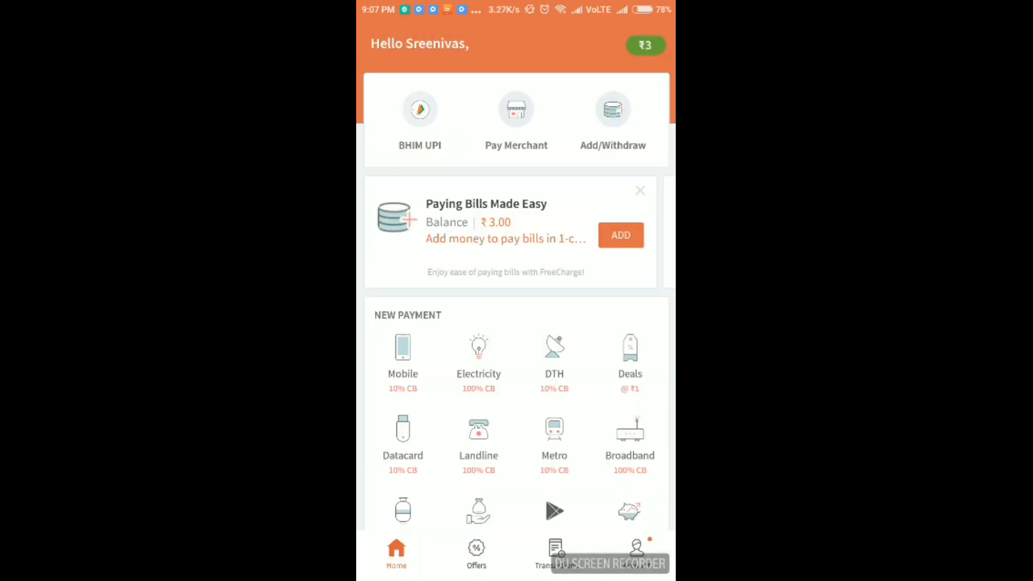
key("home")
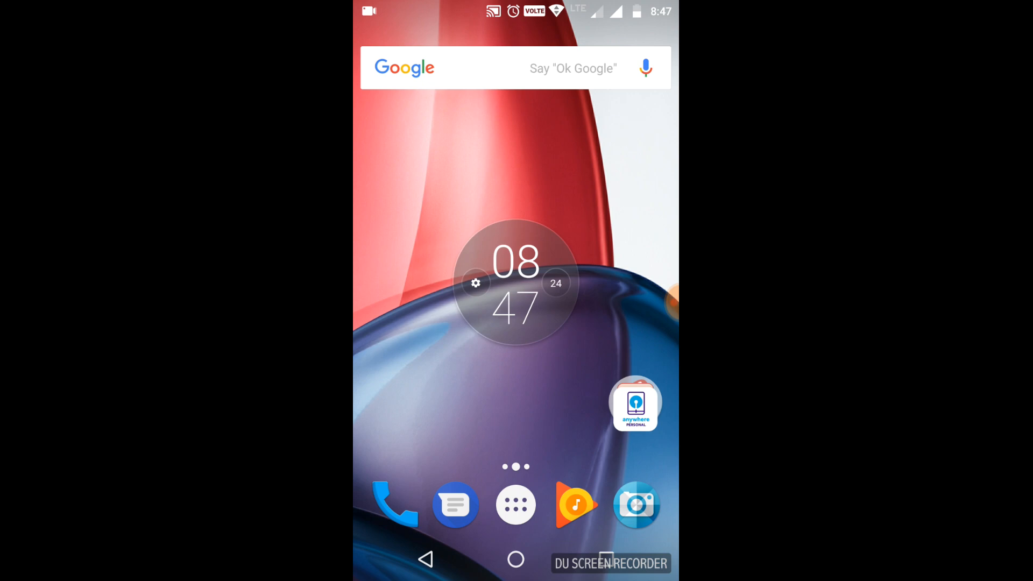
left_click(635, 404)
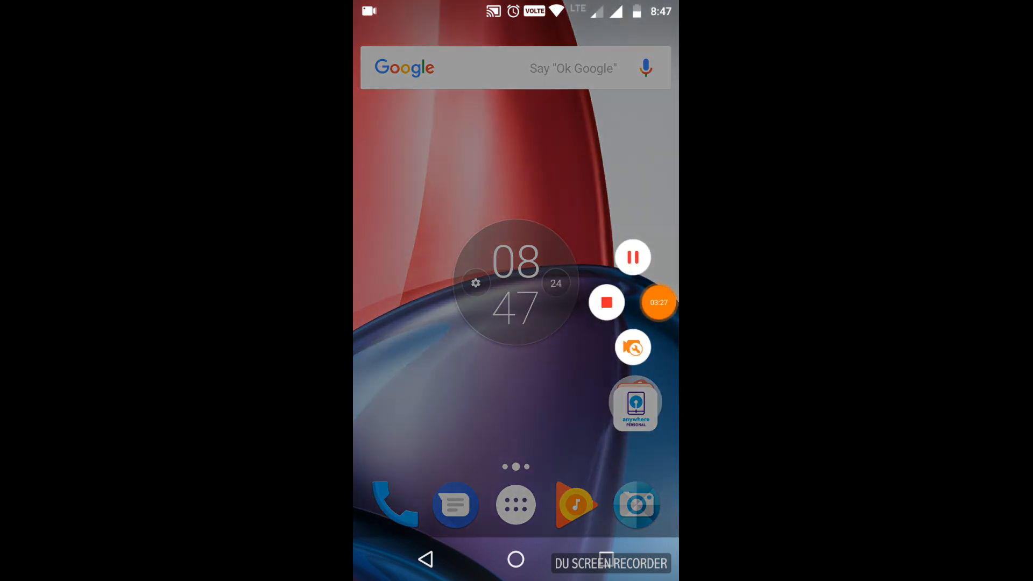